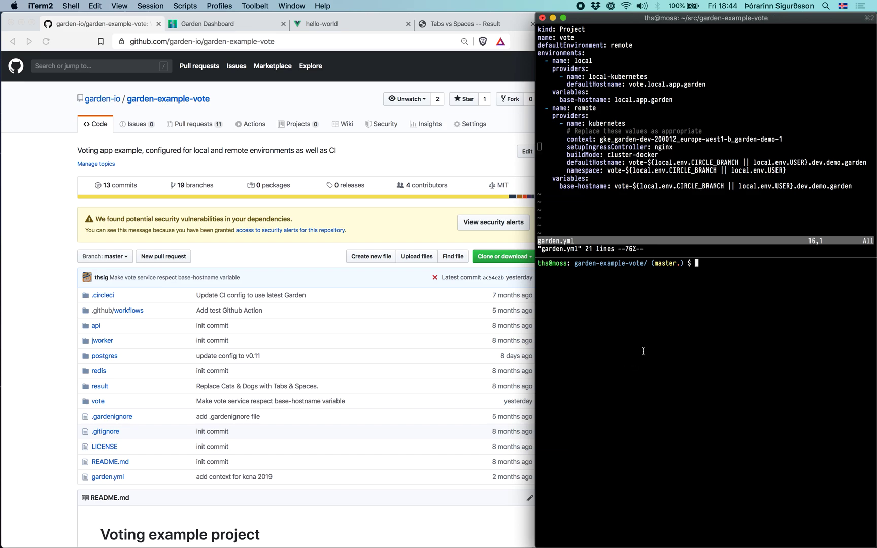
# - Run garden dev against the remote environment with hot reloading for the vote service
pyautogui.write('garden dev --env=remote --hot=vote')
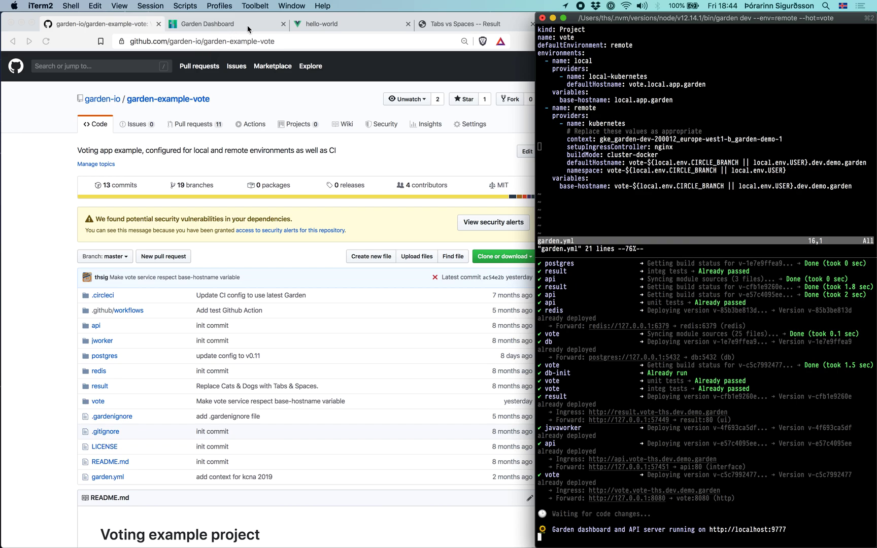
# - View the Garden Dashboard stack graph, then bring up the deployed Tabs vs Spaces vote app
pyautogui.click(207, 24)
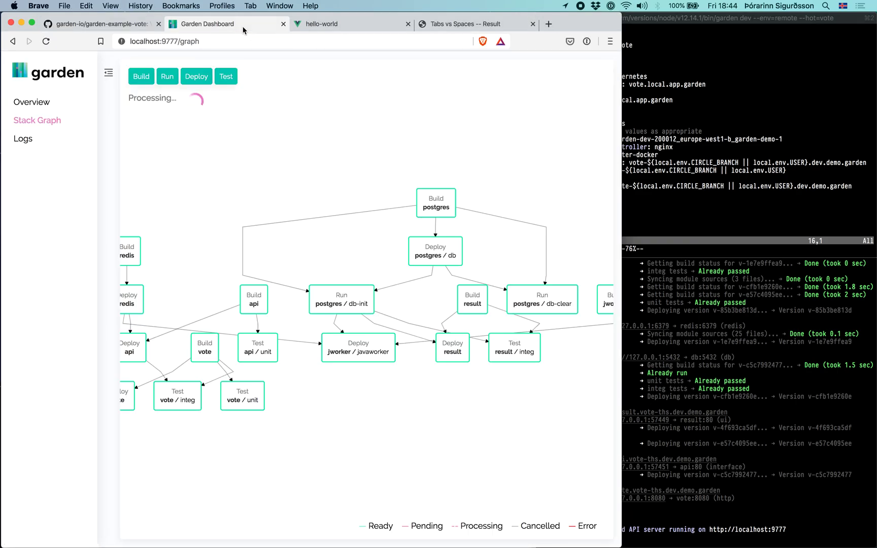
pyautogui.click(108, 73)
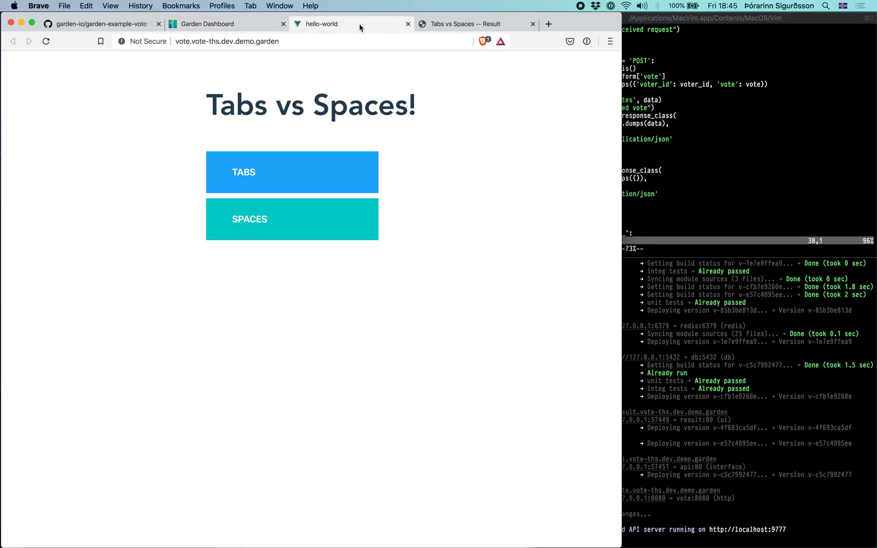
# - Check the result page (Tabs 80%, Spaces 20%, 10 votes) and return to the stack graph
pyautogui.click(472, 23)
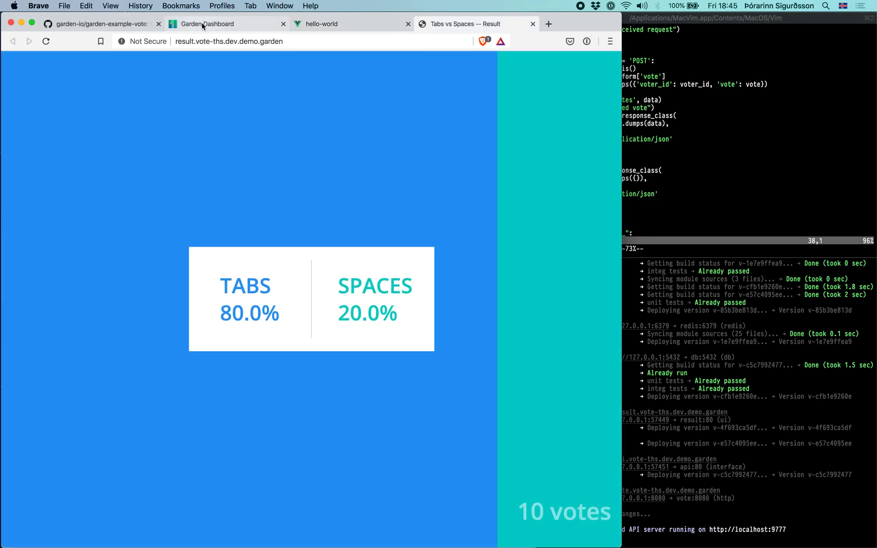
pyautogui.click(207, 24)
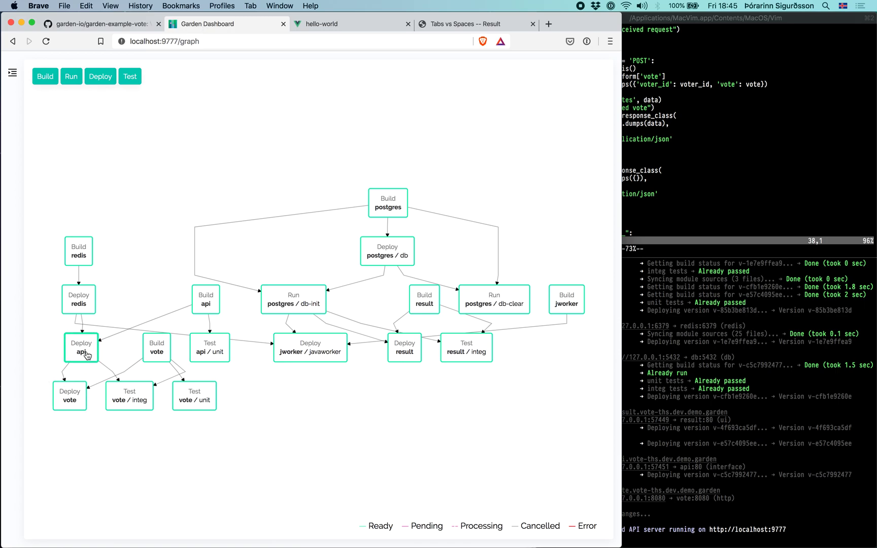
pyautogui.moveTo(78, 300)
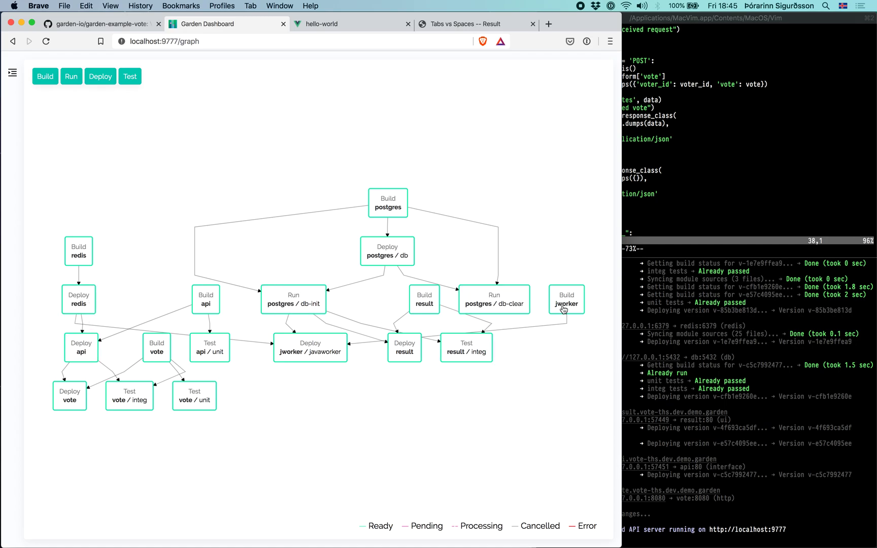
pyautogui.moveTo(551, 225)
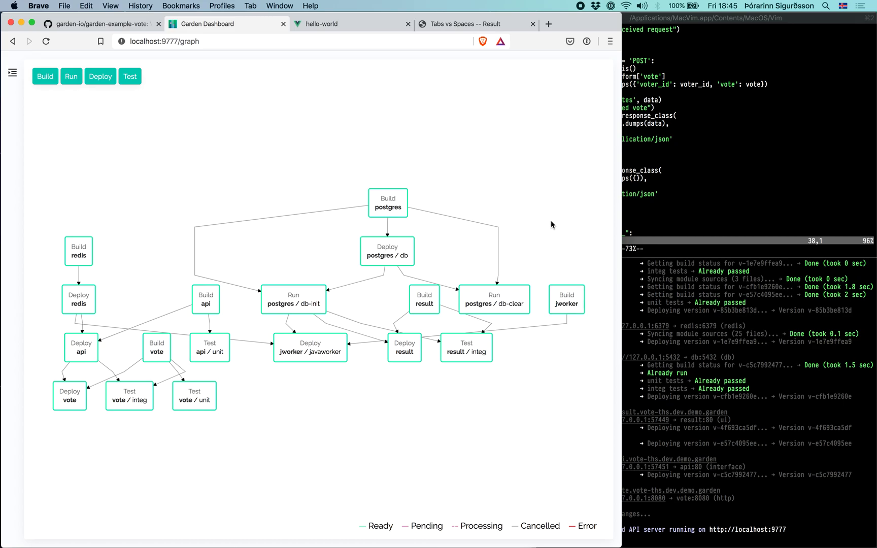
pyautogui.moveTo(647, 285)
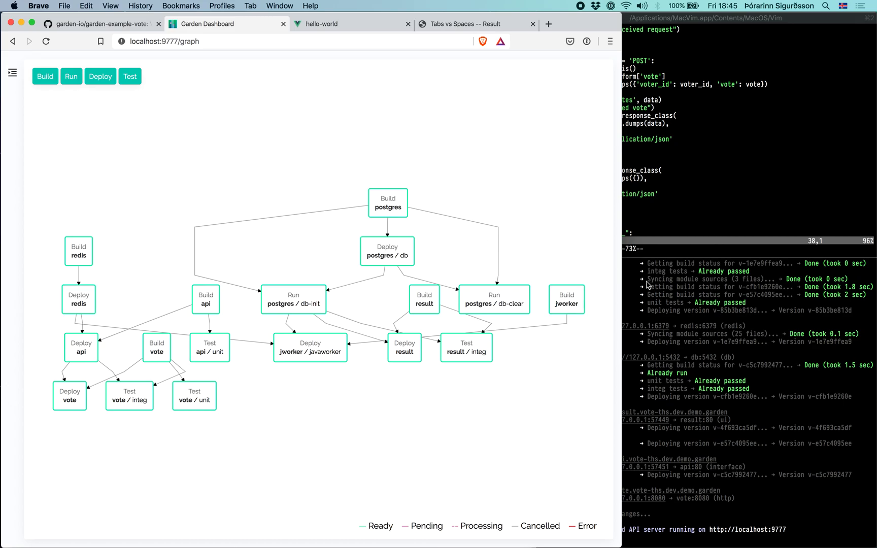
pyautogui.moveTo(459, 325)
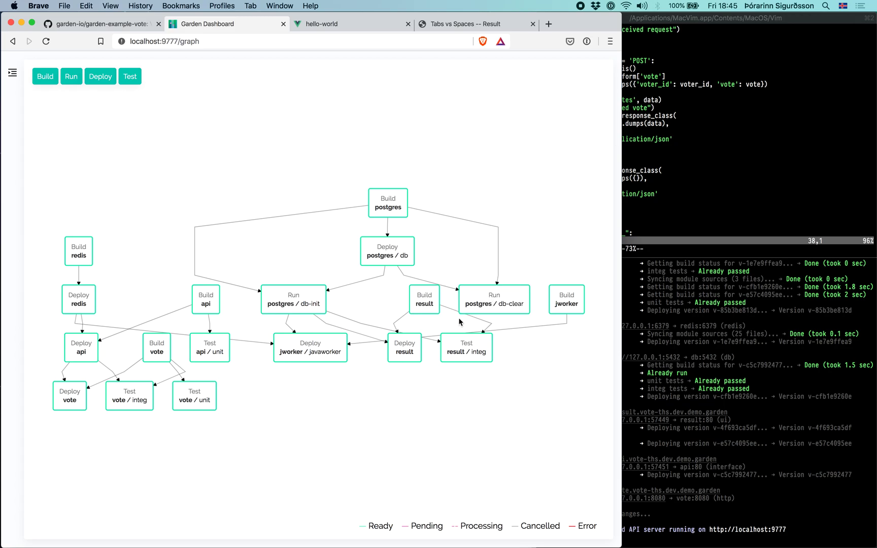
pyautogui.moveTo(72, 431)
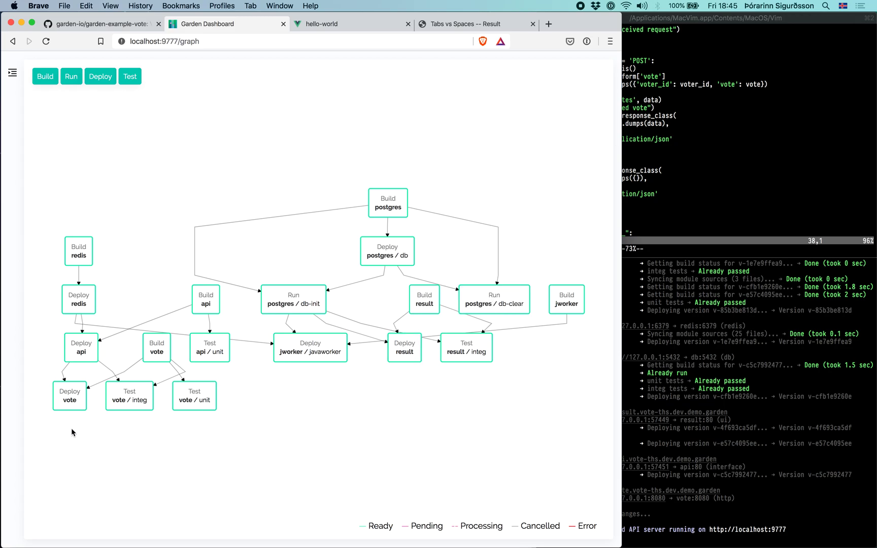
pyautogui.moveTo(85, 384)
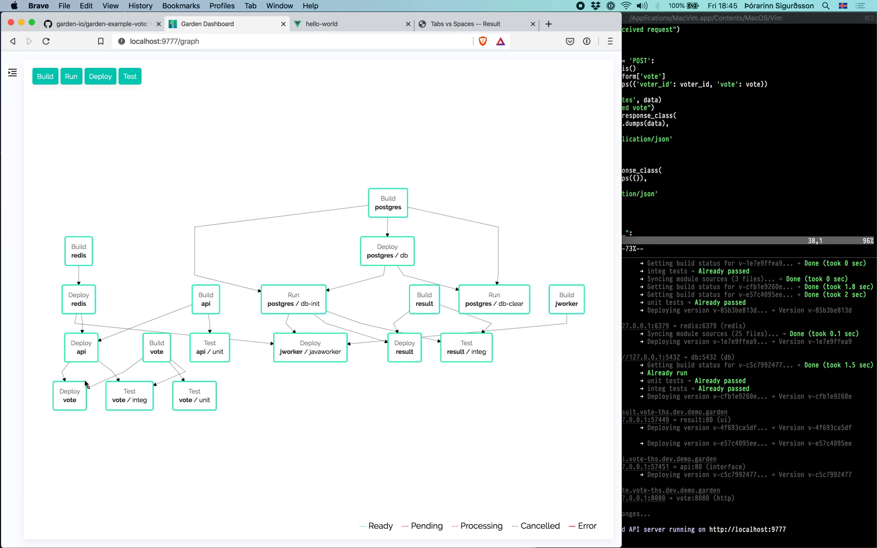
pyautogui.moveTo(404, 346)
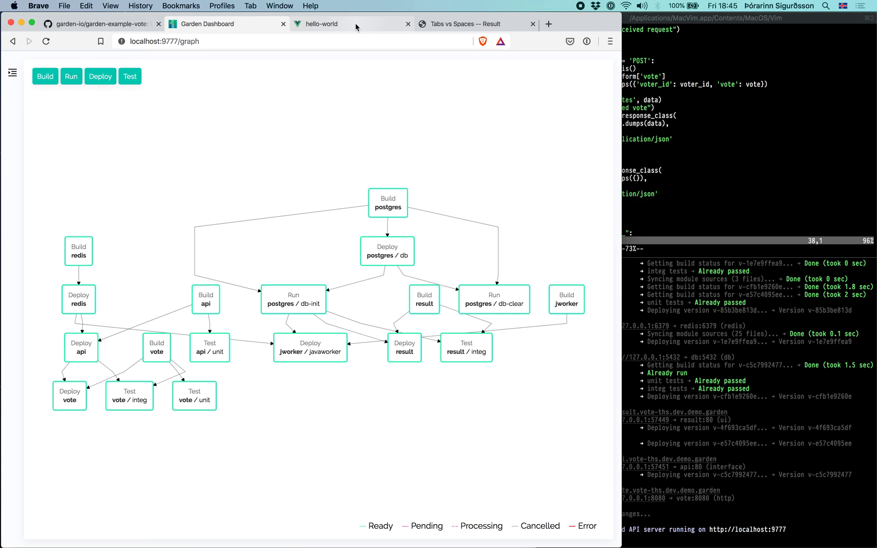
pyautogui.moveTo(317, 24)
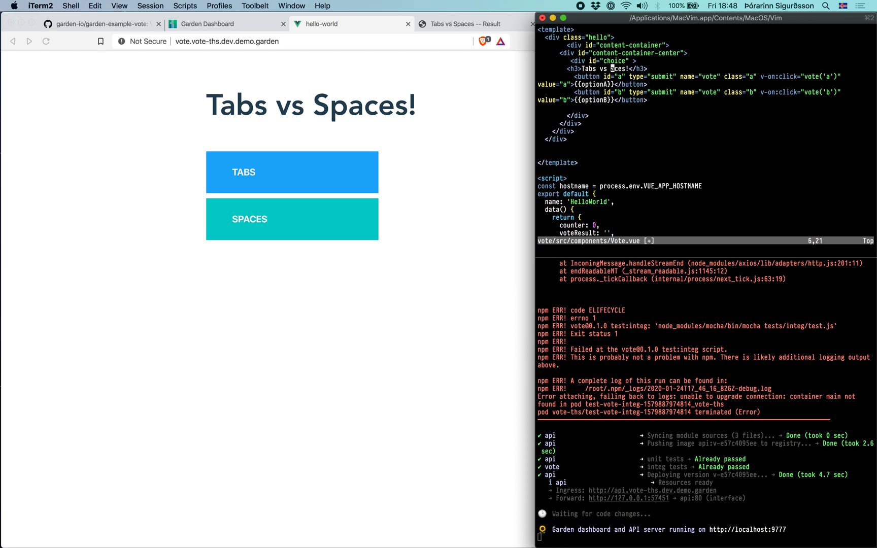
# - Enter insert mode at the h3 Tabs vs Spaces heading in Vote.vue
pyautogui.press('i')
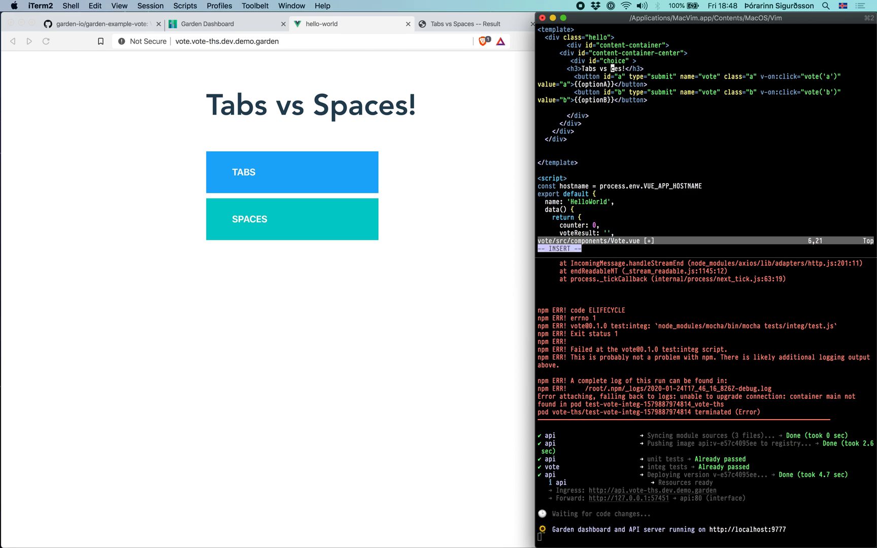